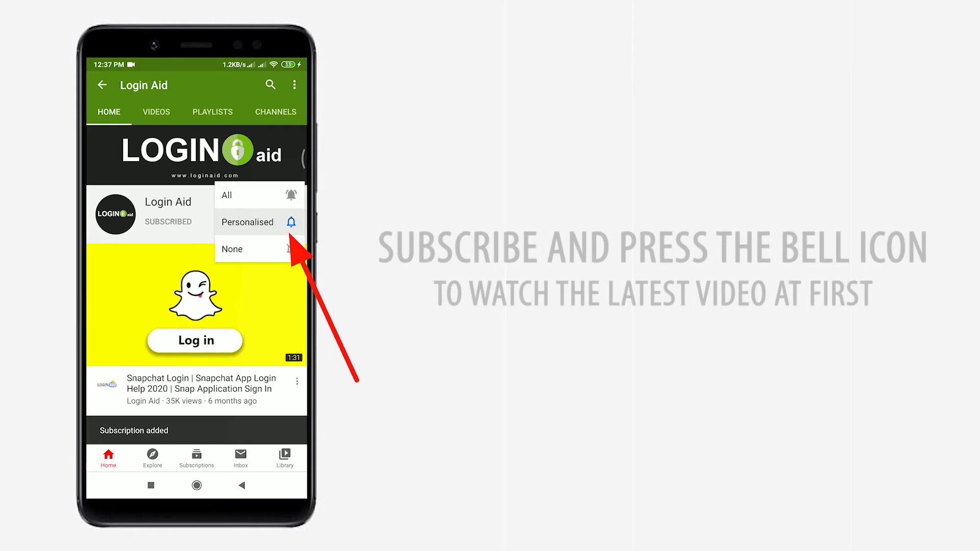
Step: Set Login Aid channel notifications to Personalised and return to the home screen
click(227, 195)
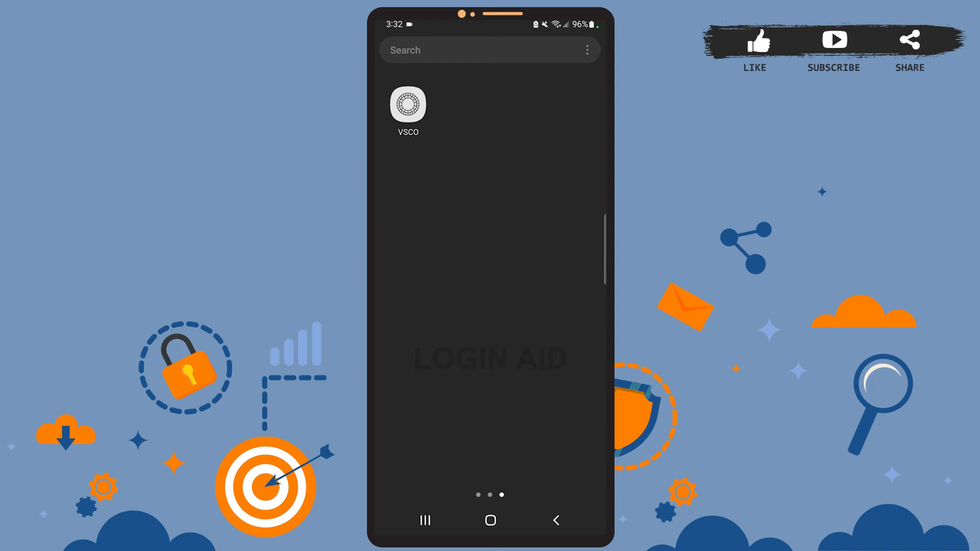
Step: Launch VSCO from the home screen to its Feed
click(407, 103)
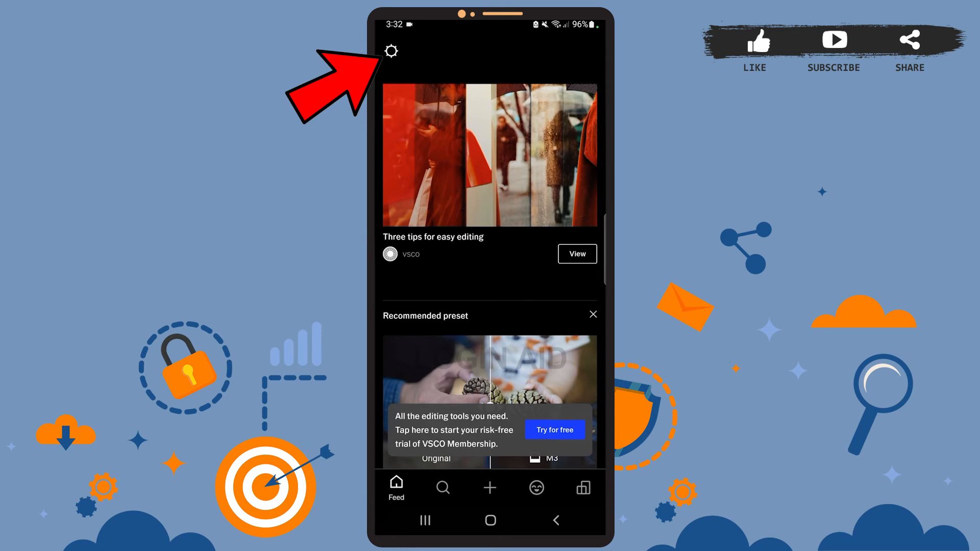
Step: Sign out of VSCO via Settings and confirm, reaching the create-account screen
click(391, 51)
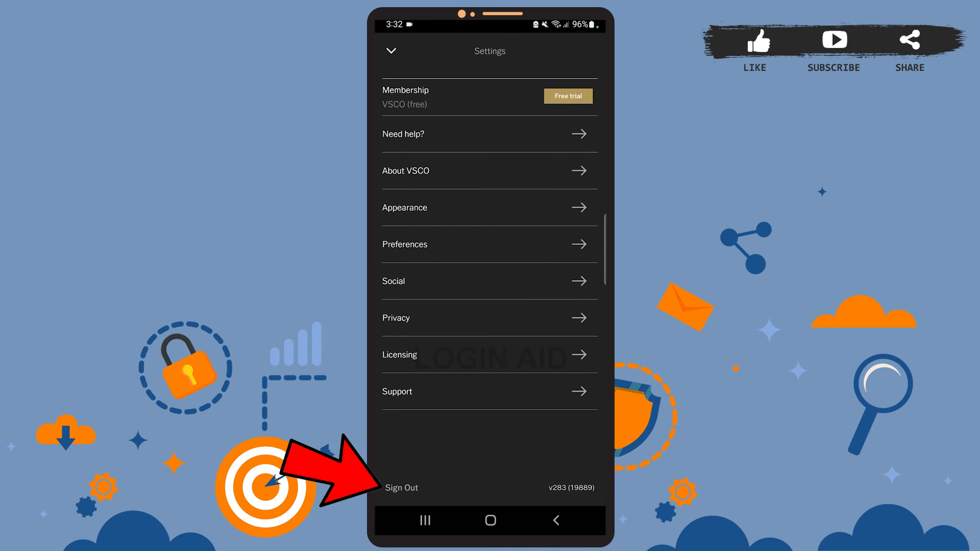
click(401, 488)
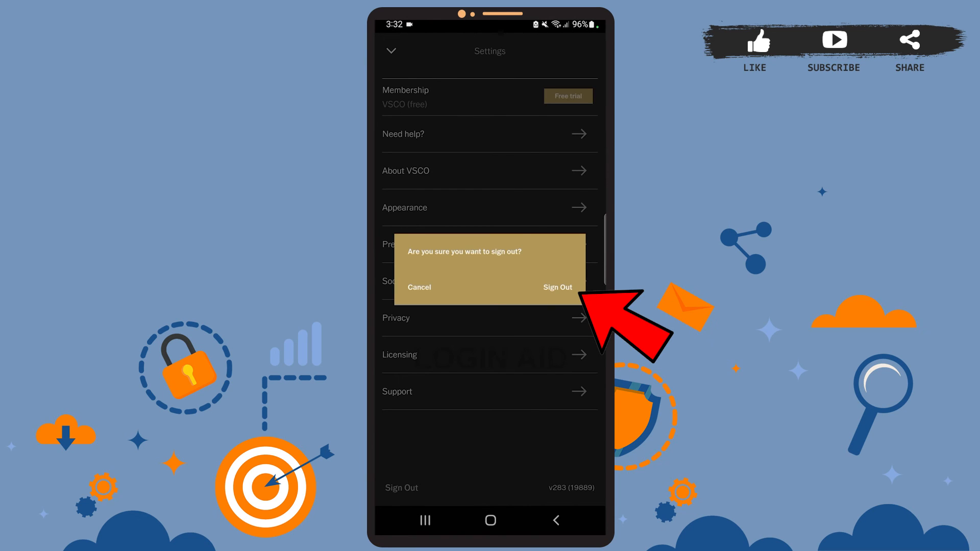
click(557, 287)
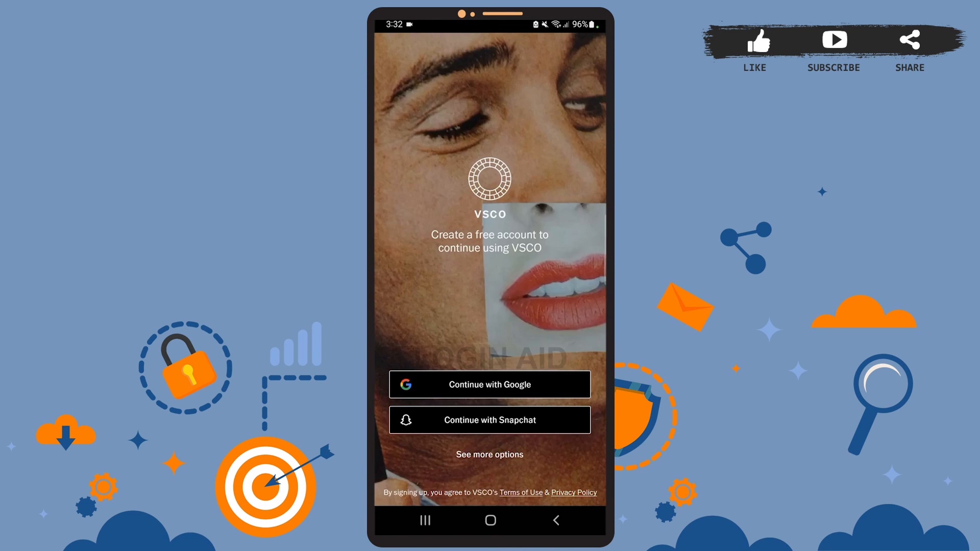